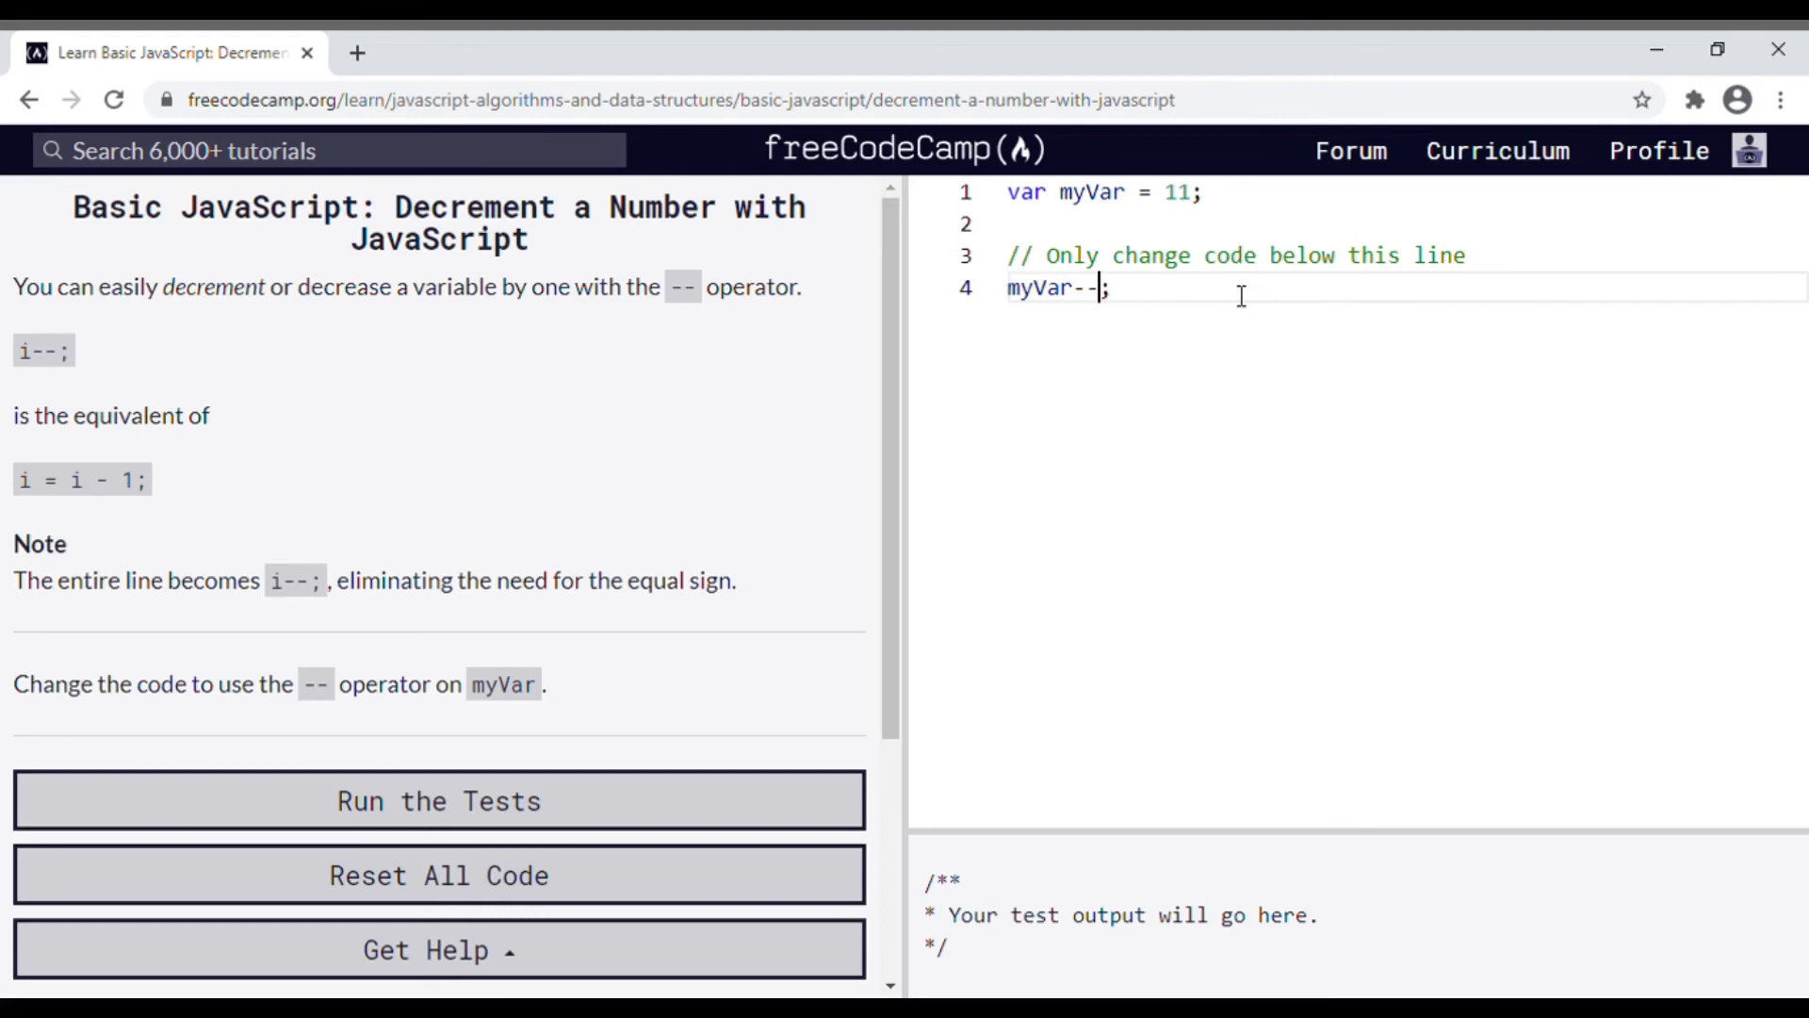
pyautogui.moveTo(768, 737)
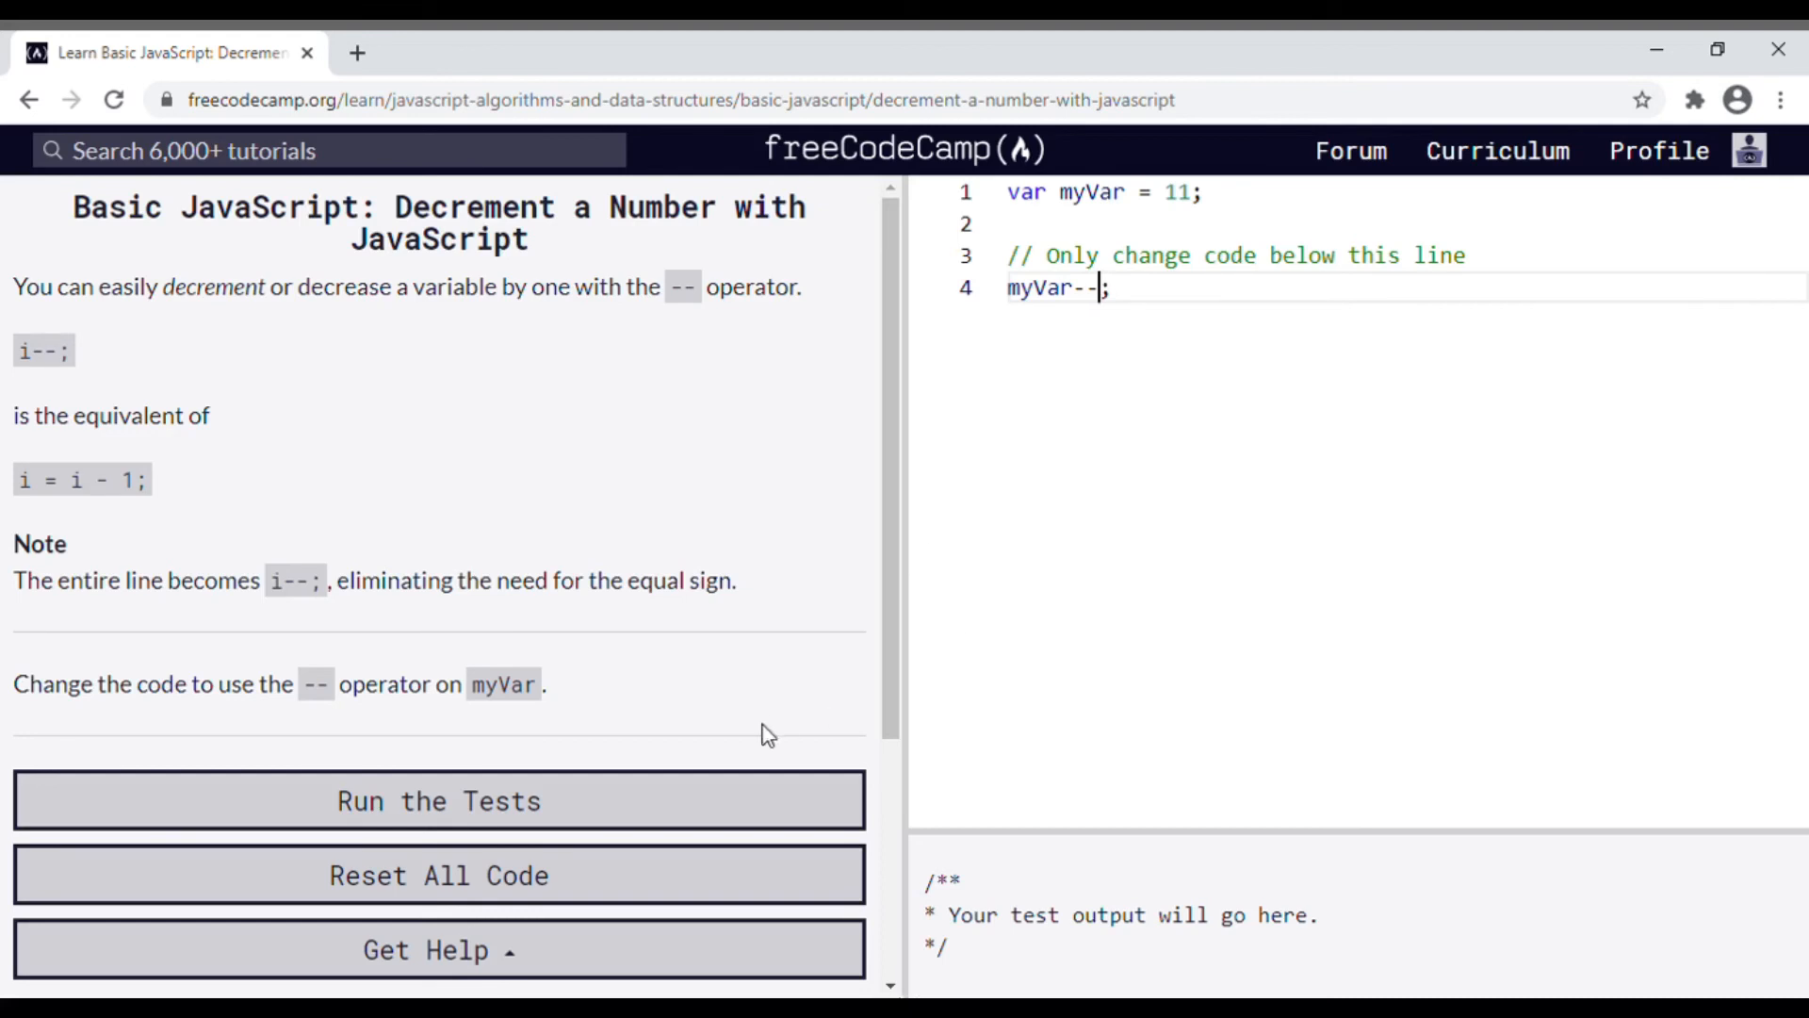
# - Run the tests on the myVar--; solution so the 'Off the charts!' completion dialog appears
pyautogui.click(439, 799)
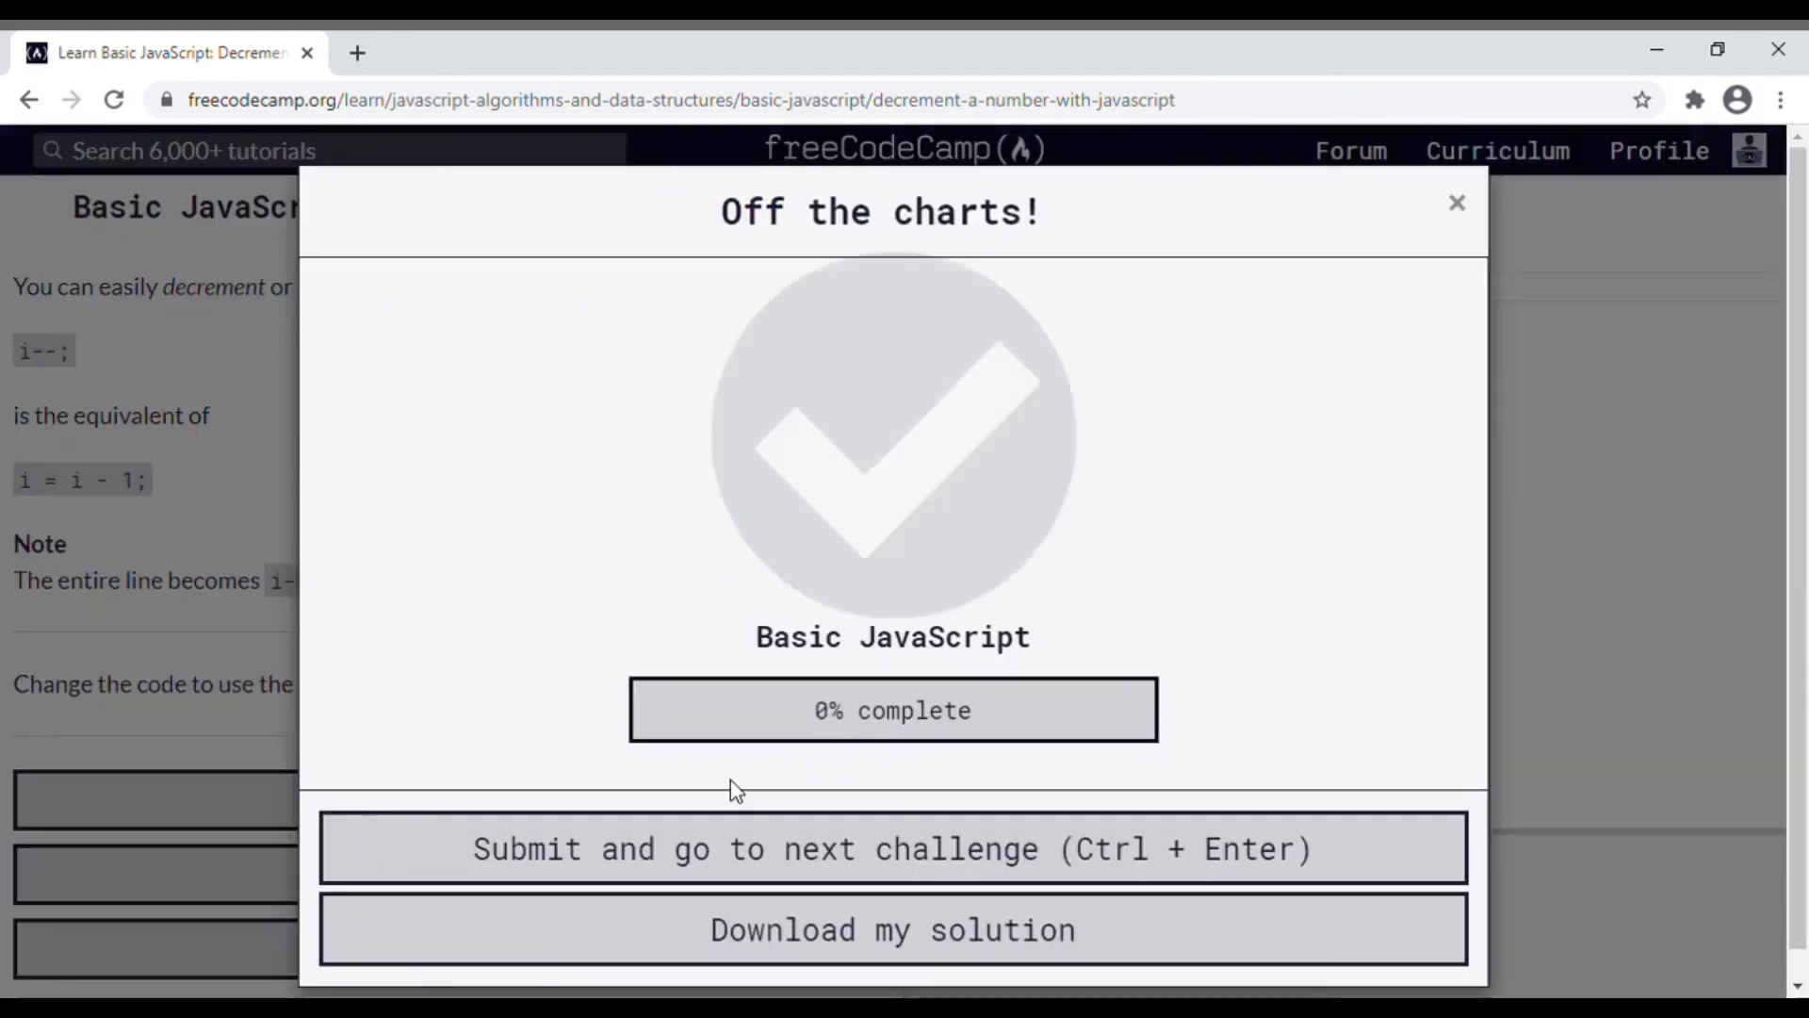